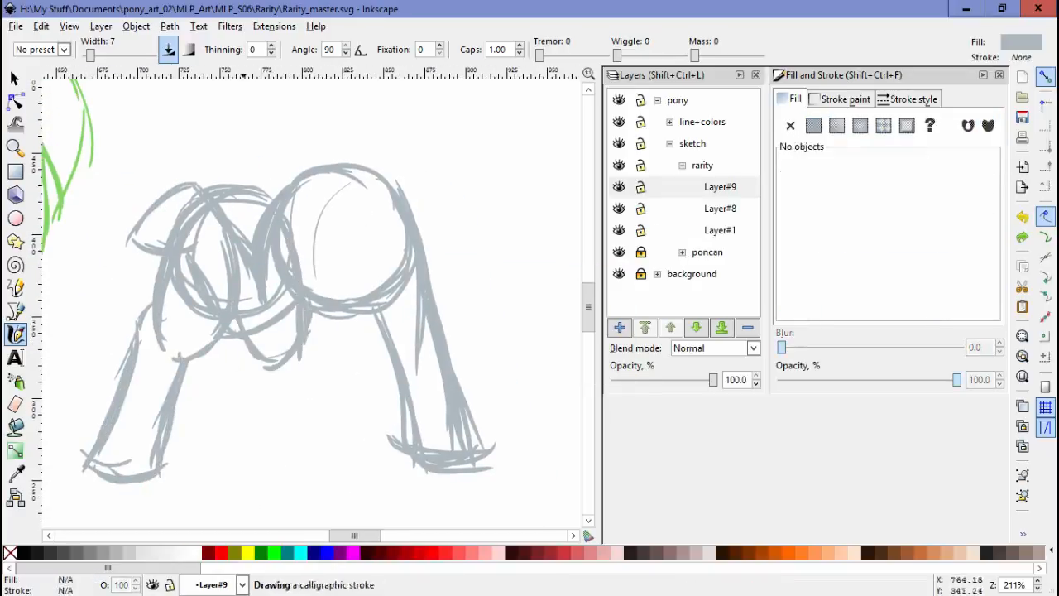
# Step: Draw Rarity's head, neck and body in blue and near legs in magenta over the grey sketch
pyautogui.click(14, 77)
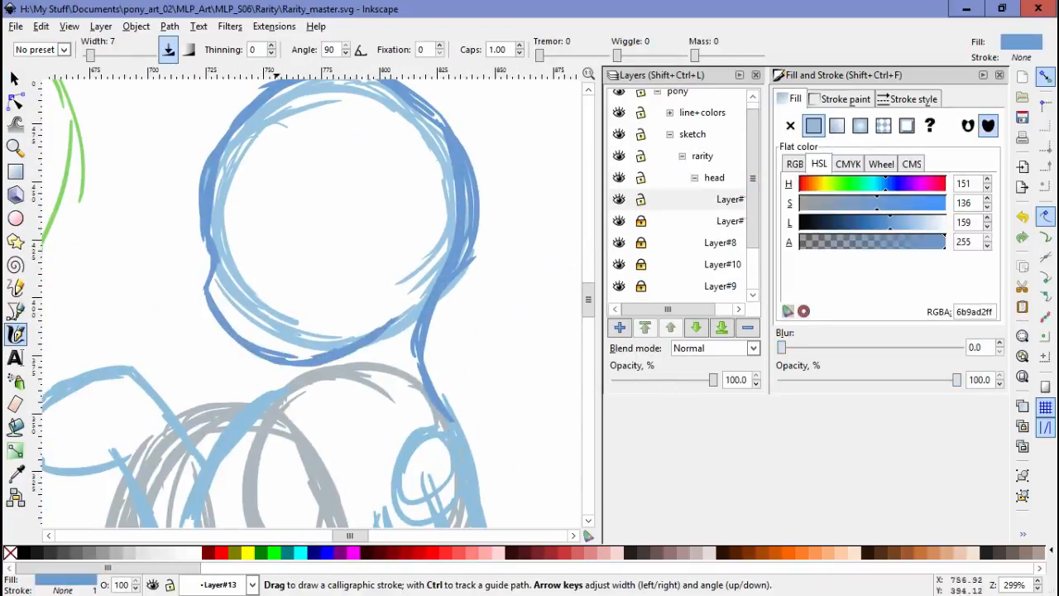
pyautogui.click(15, 78)
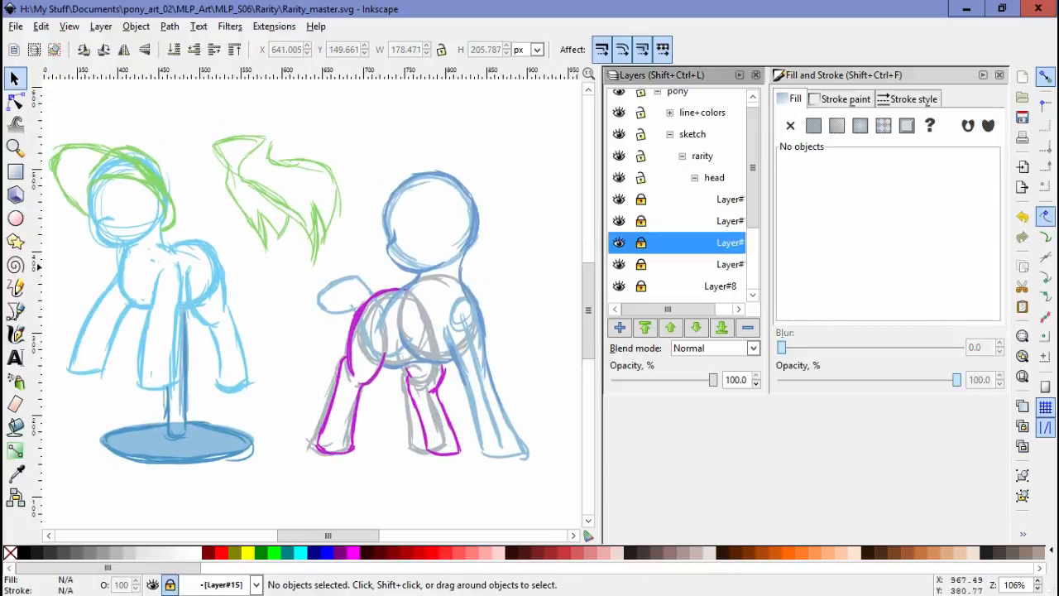
# Step: Draw magenta legs, the face with eye and smile, and a curly purple mane and tail
pyautogui.click(14, 334)
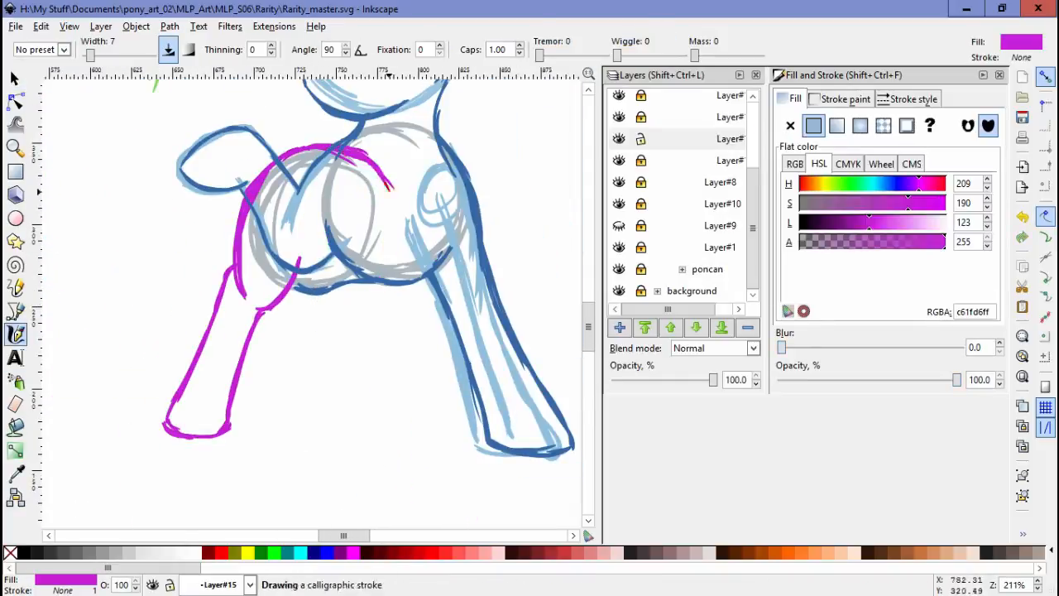
pyautogui.moveTo(356, 314); pyautogui.dragTo(397, 430)
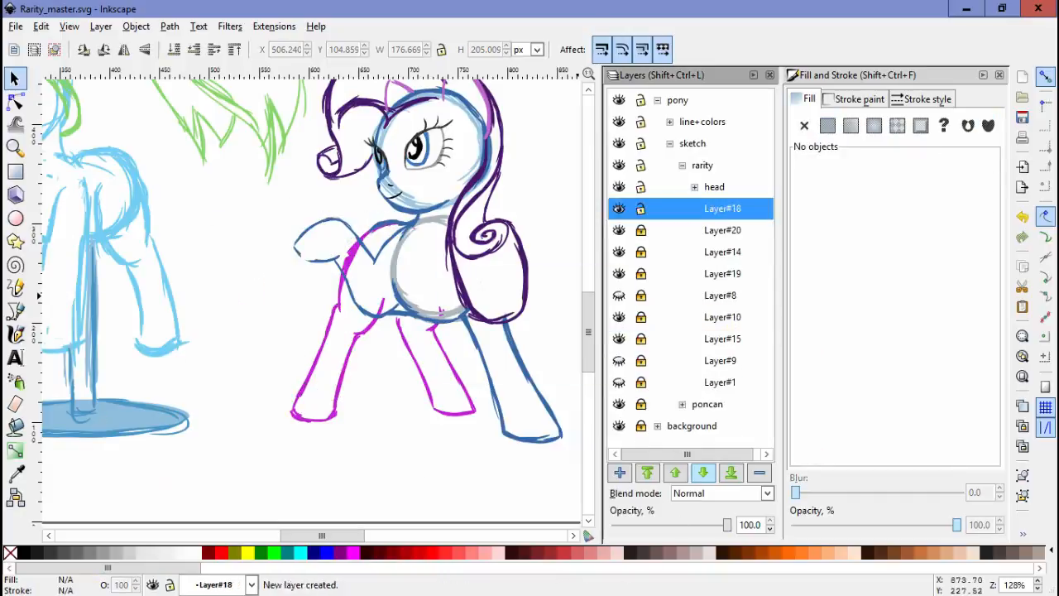
# Step: Sketch grey floor, wall and box lines on Layer#16 under the background
pyautogui.click(15, 333)
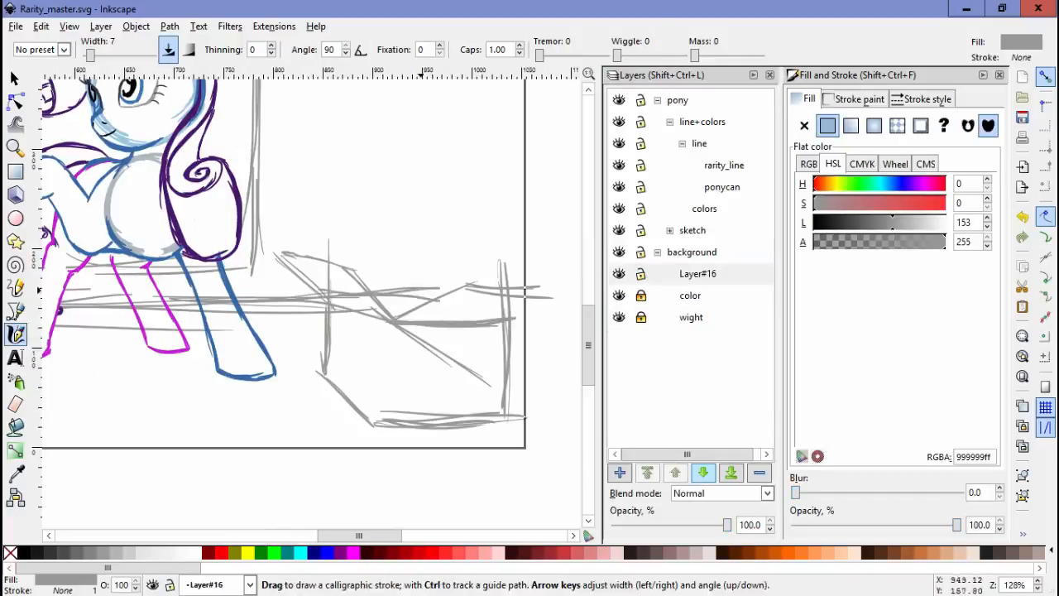
pyautogui.click(13, 77)
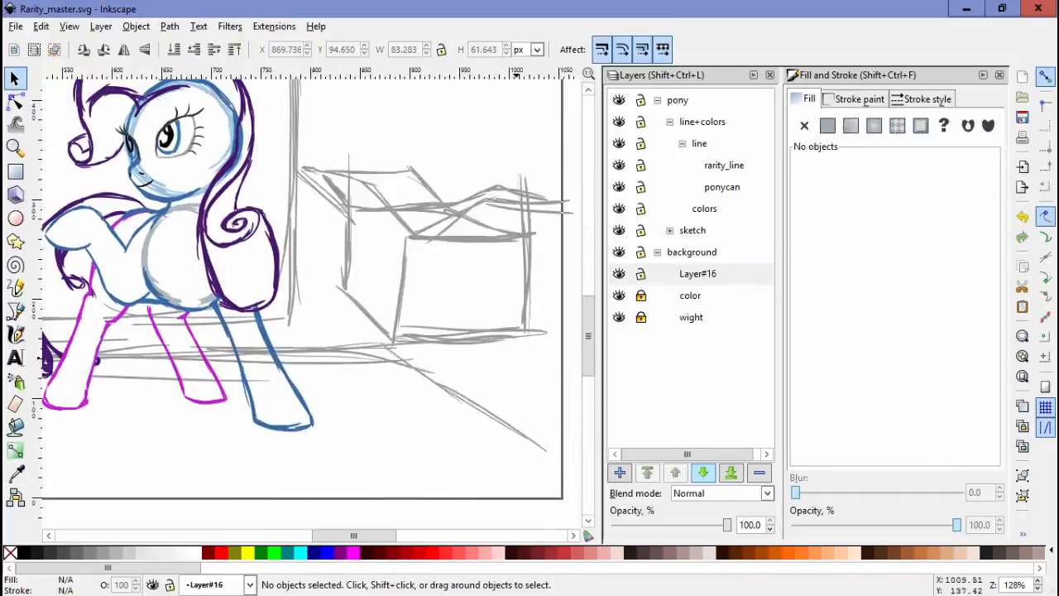
# Step: Trace a smooth dark outline of Rarity's head and muzzle on Layer#31 in rarity_line
pyautogui.click(14, 335)
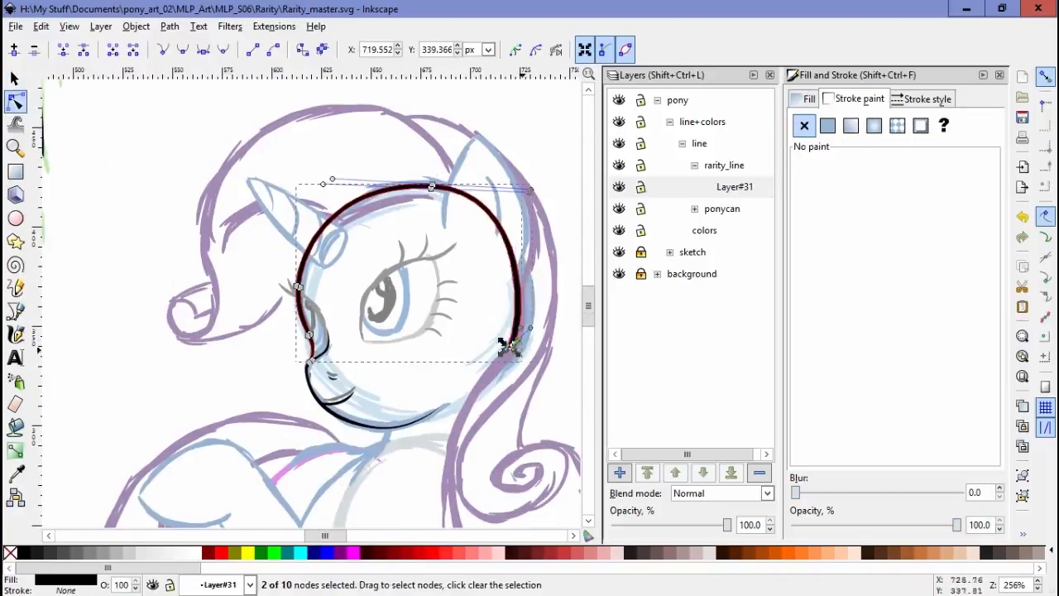
# Step: Ink bold black Bezier outlines of Rarity's body and front legs on Layer#36
pyautogui.moveTo(505, 344); pyautogui.dragTo(414, 182)
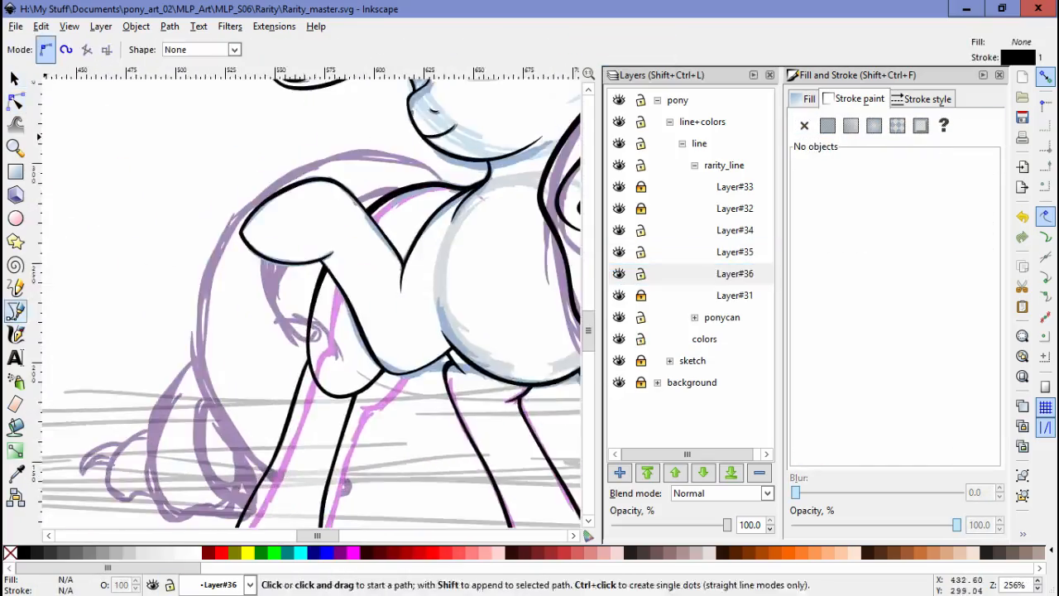
pyautogui.click(15, 101)
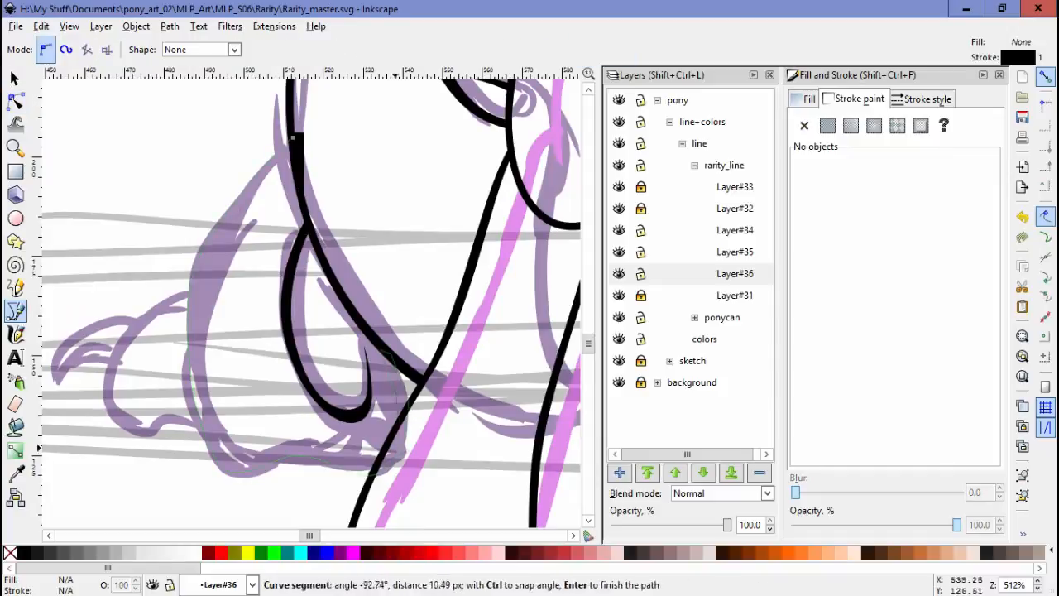
# Step: Trace the tail curls as smooth black Bezier paths over the purple sketch
pyautogui.click(15, 100)
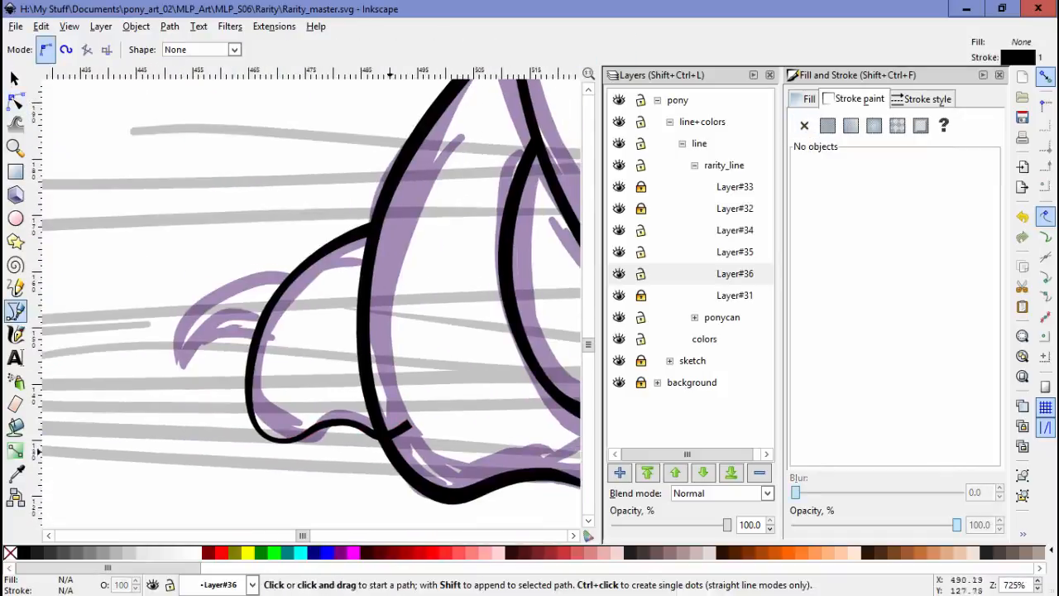
pyautogui.click(15, 101)
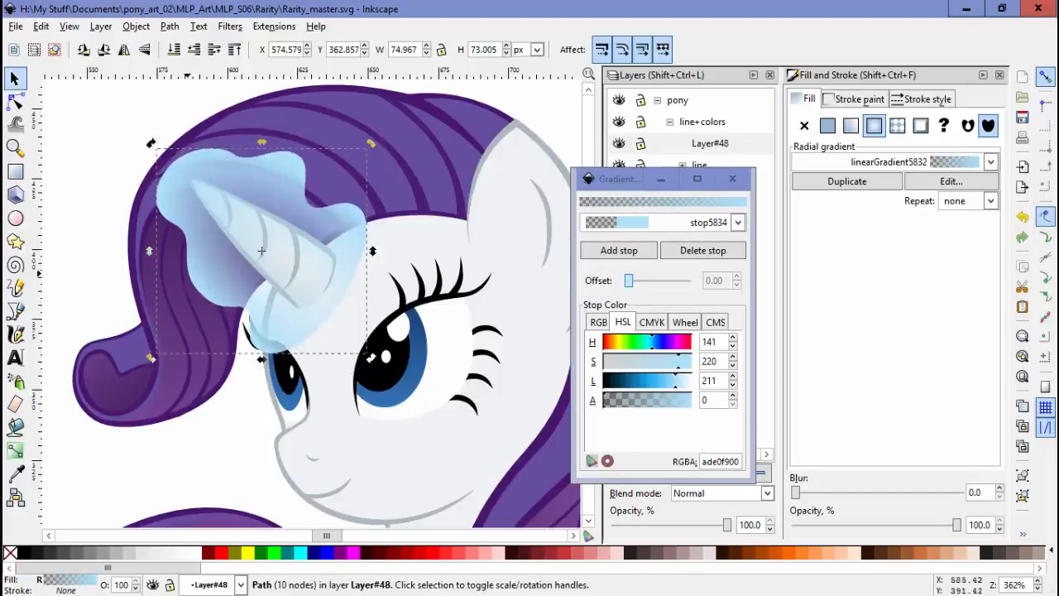
# Step: Fill the open cardboard box with the brown swatch sampled by the Dropper in BG_Colors Layer#52
pyautogui.click(732, 178)
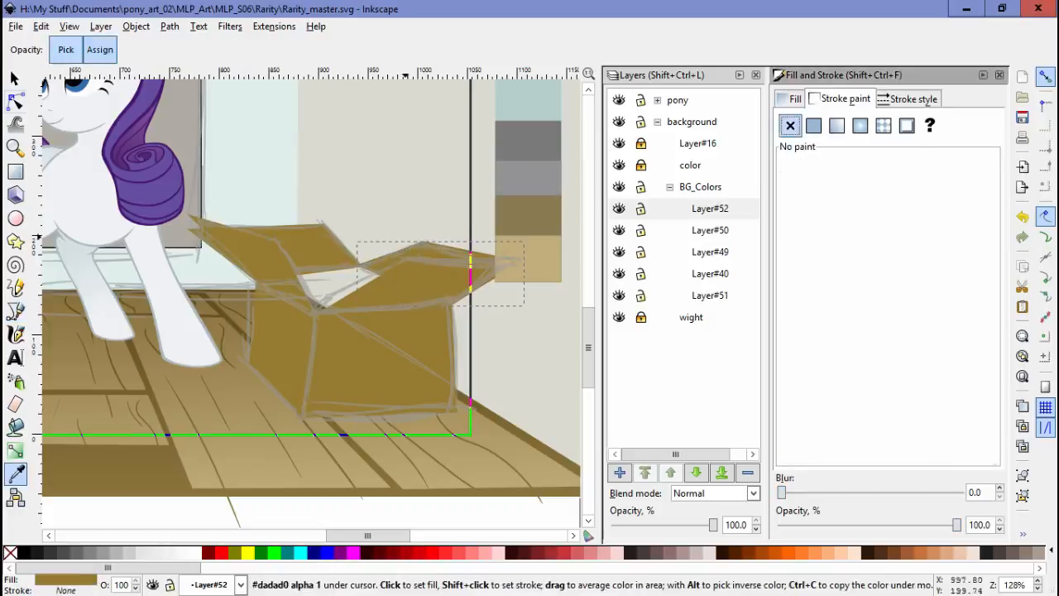
# Step: Shade the left wall with a grey linear gradient and draw a small grey ellipse
pyautogui.click(14, 101)
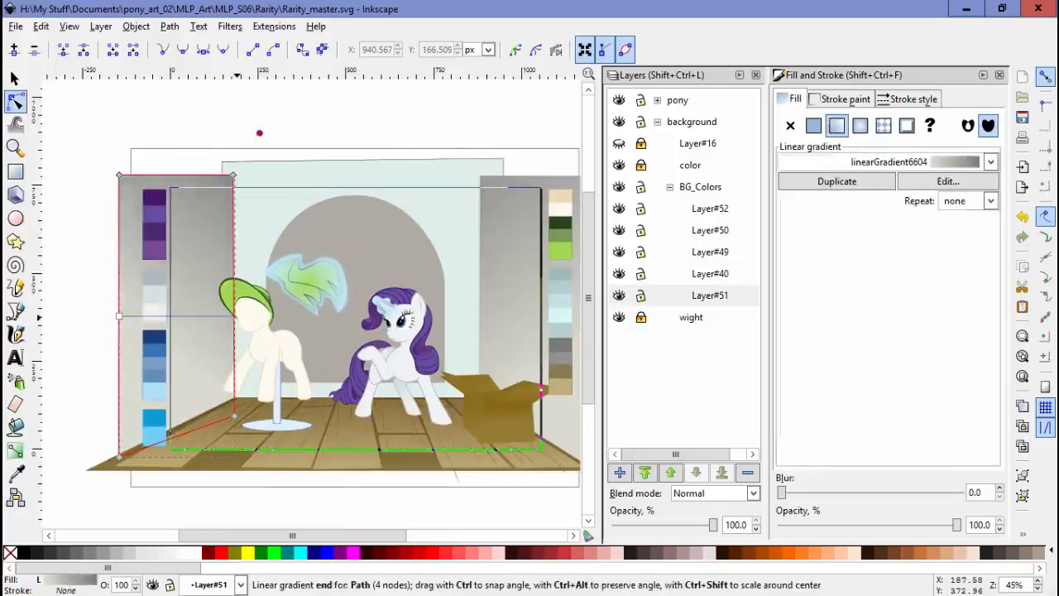
pyautogui.click(169, 26)
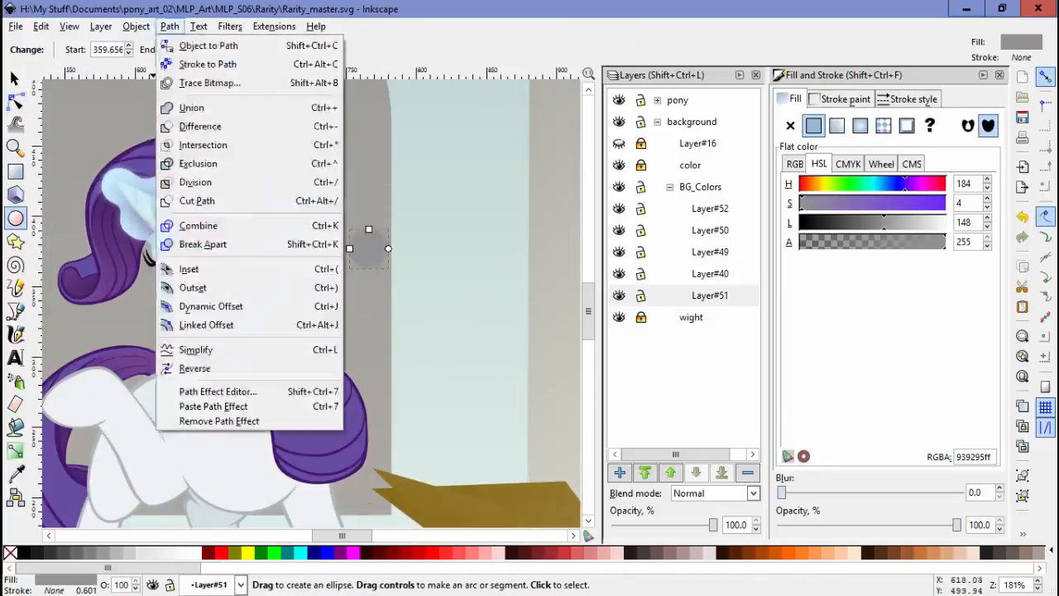